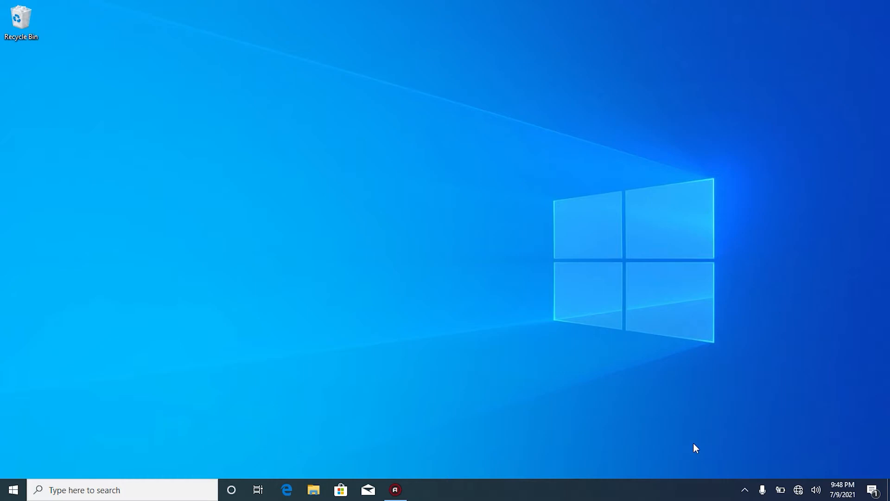
mouse_move(166, 226)
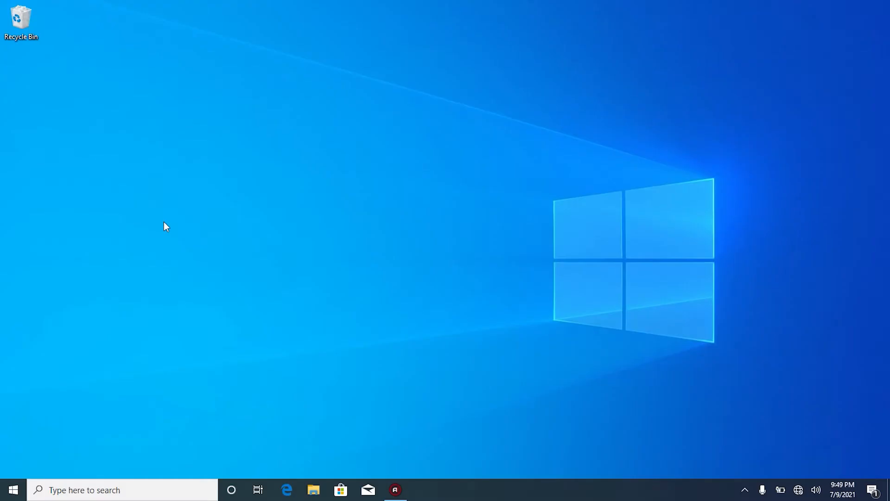
mouse_move(12, 489)
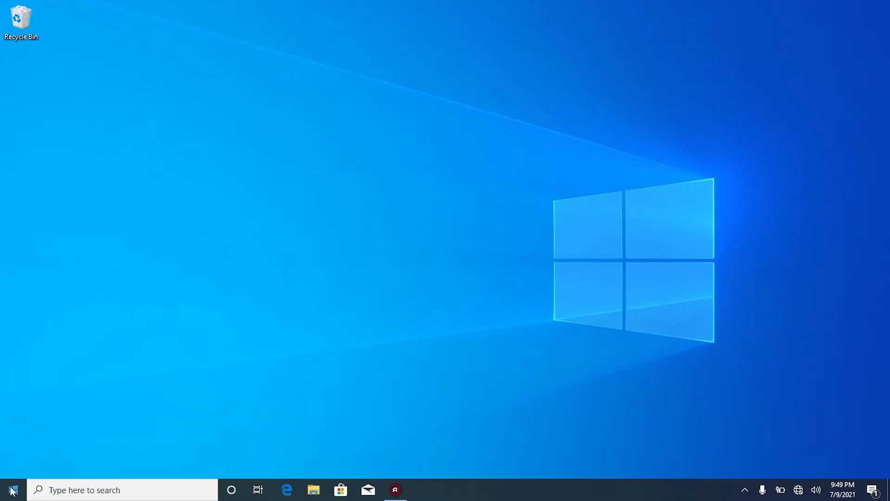
Launch Registry Editor as administrator from a Start search for 'registry Editor', approving the UAC prompt.
click(10, 489)
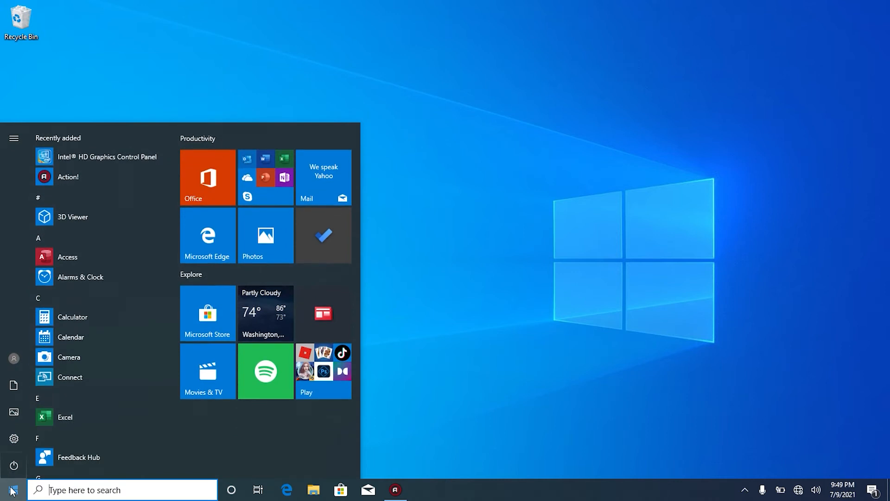
text(registry Editor)
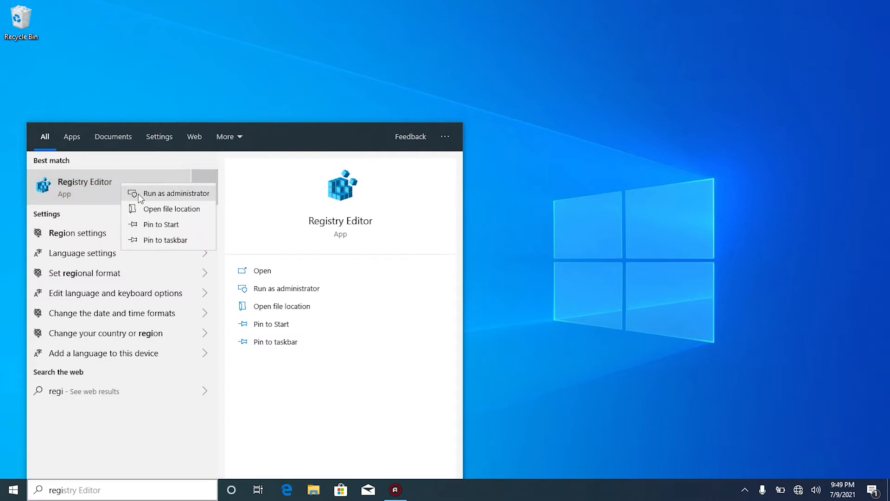
click(178, 192)
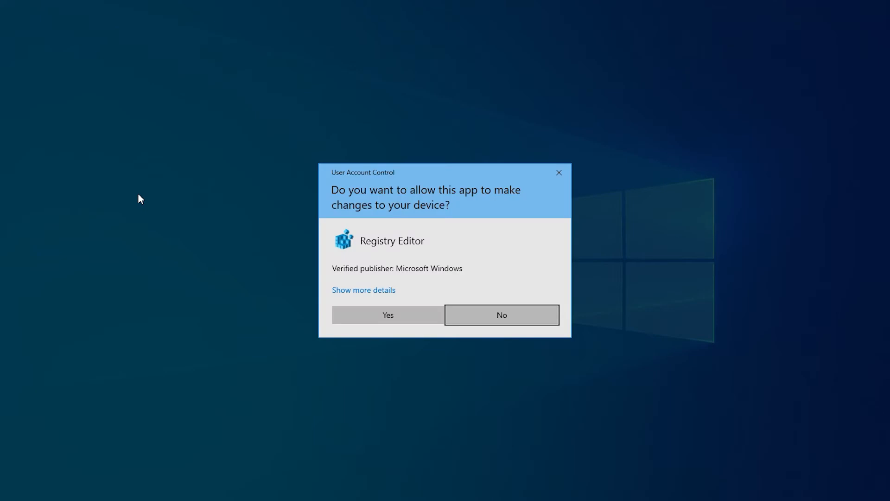
mouse_move(202, 234)
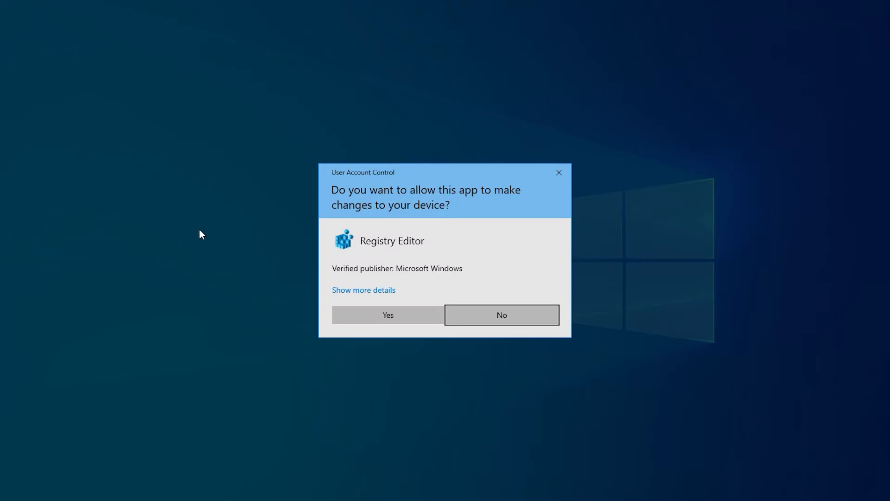
click(388, 315)
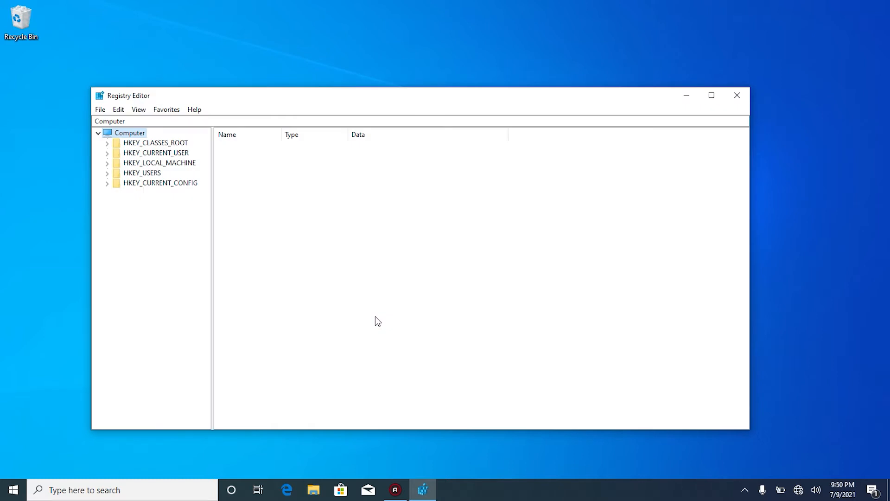
mouse_move(397, 322)
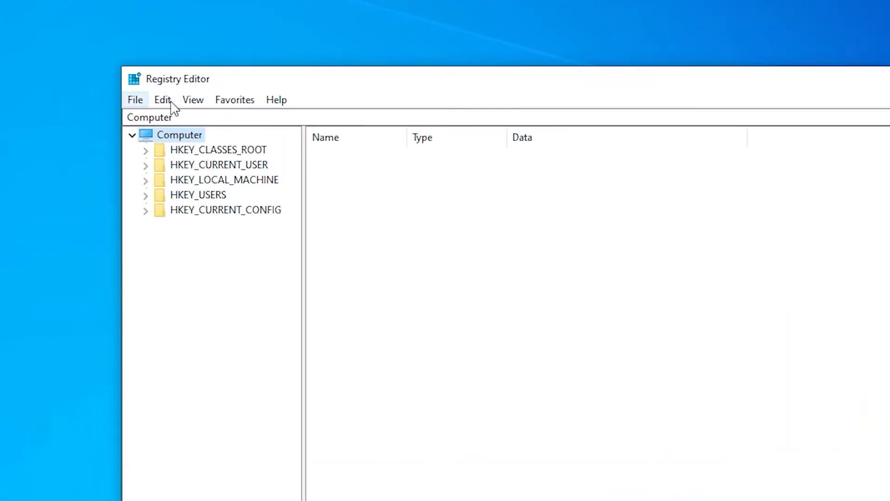
Start an Export from the File menu, bringing up the Export Registry File dialog.
click(136, 99)
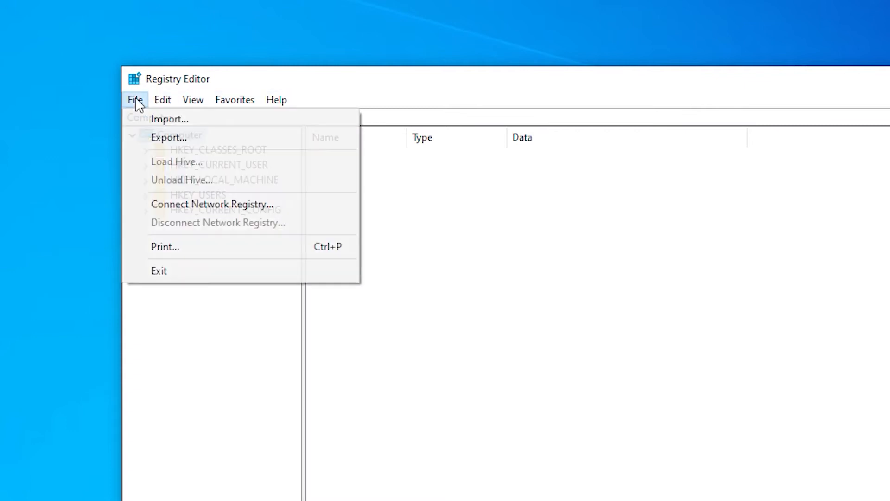
click(169, 137)
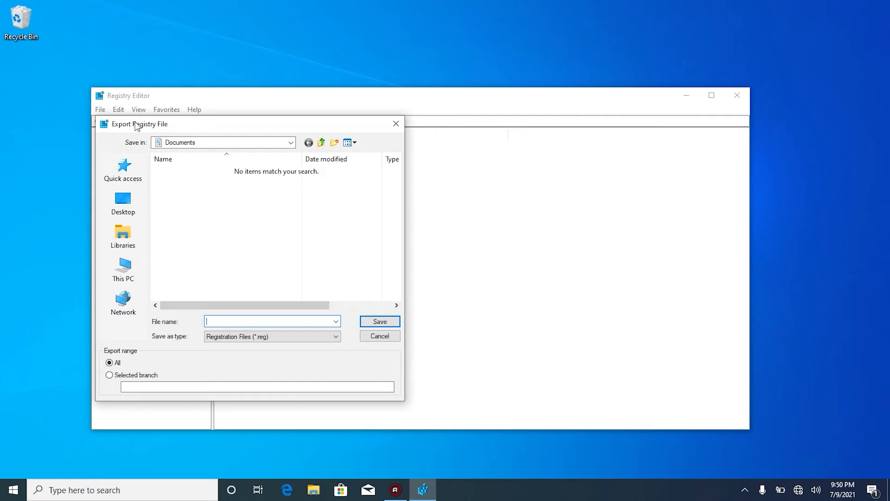
mouse_move(136, 134)
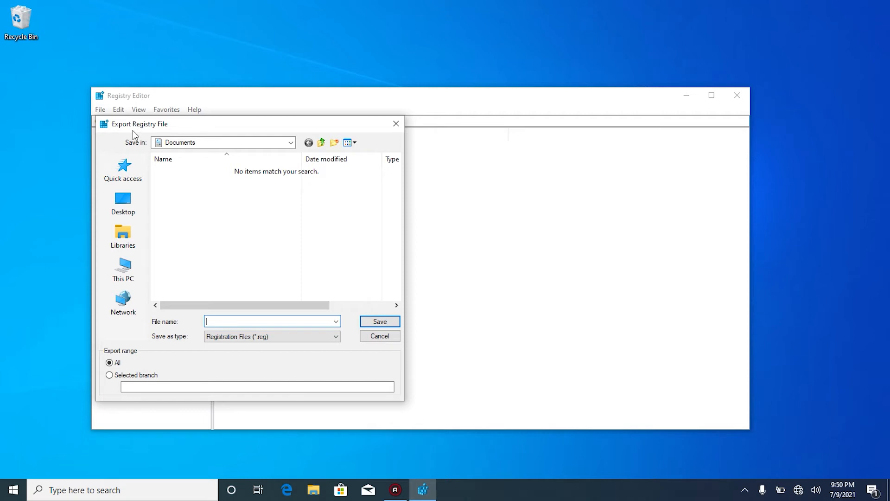
Export the full registry (range All) to the Desktop as RegistryBackup.reg.
click(123, 202)
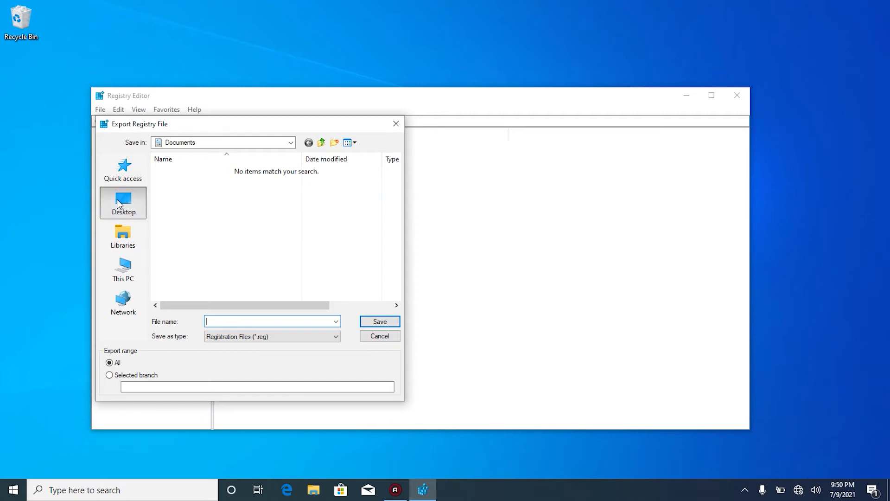
click(122, 269)
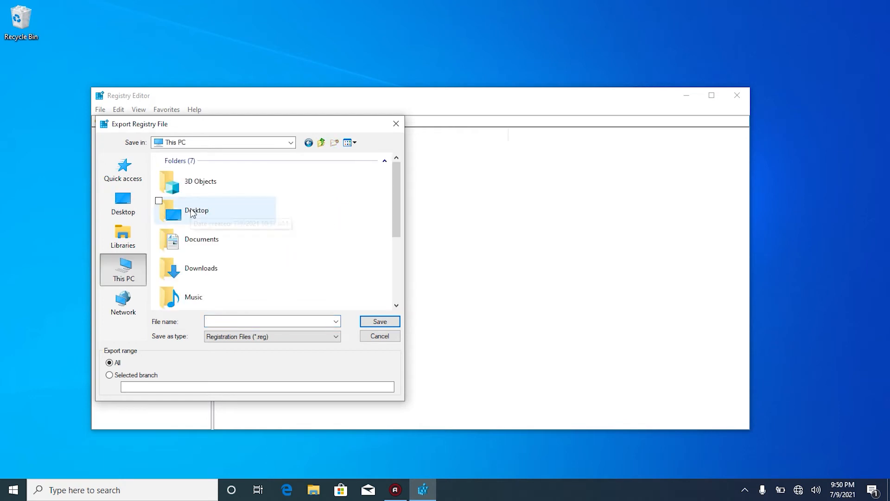
double_click(196, 210)
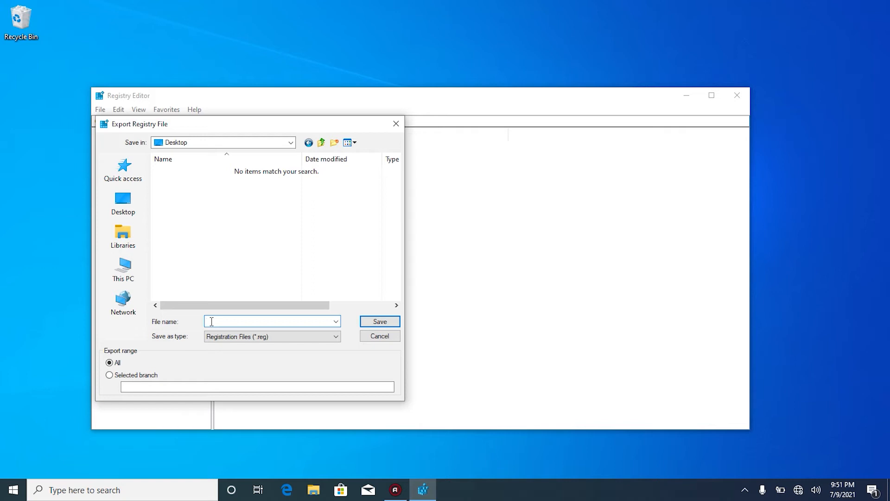
text(RegistryBackup)
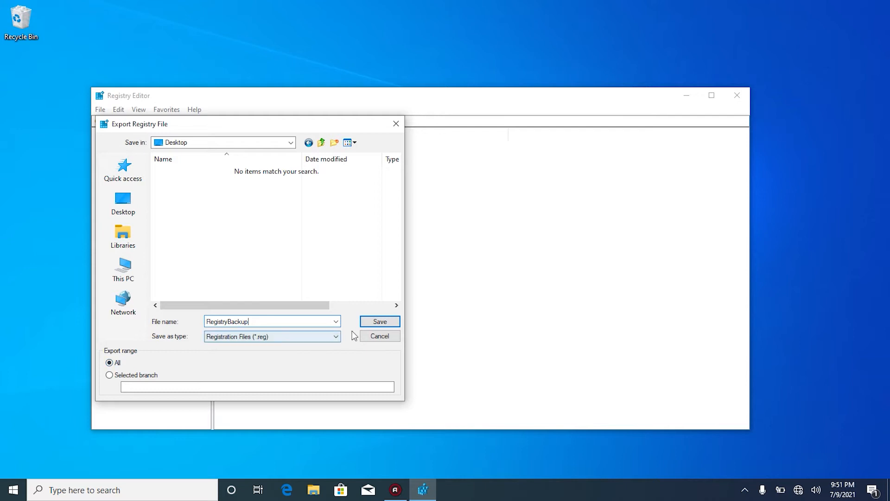
click(380, 321)
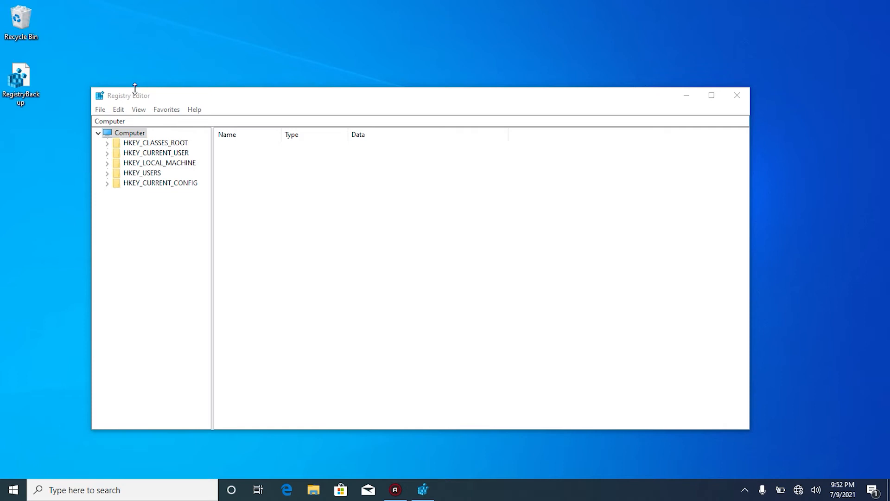
mouse_move(133, 90)
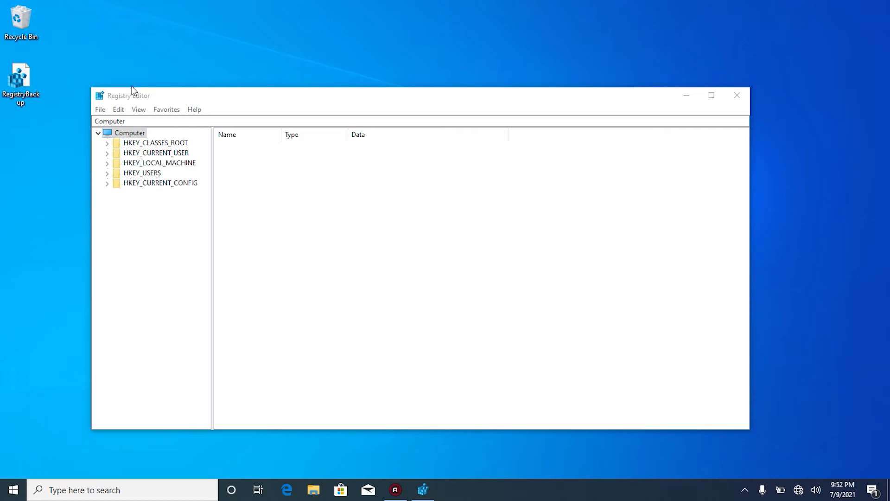
mouse_move(77, 74)
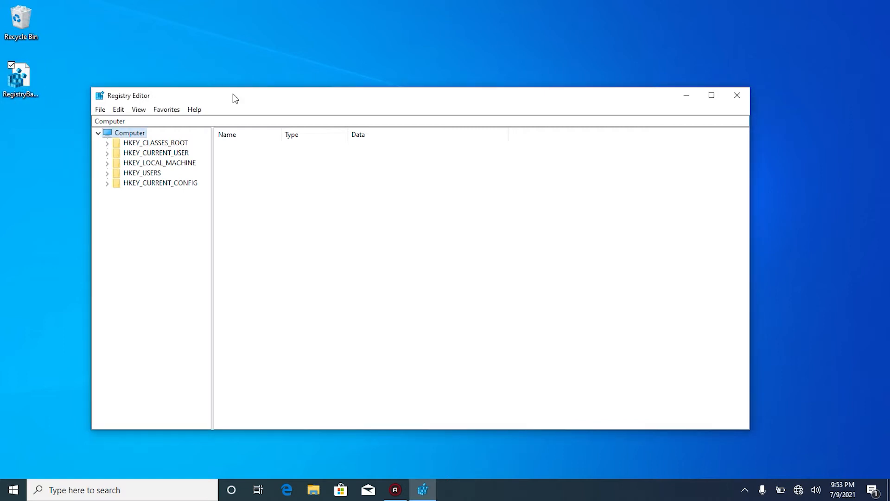
mouse_move(222, 101)
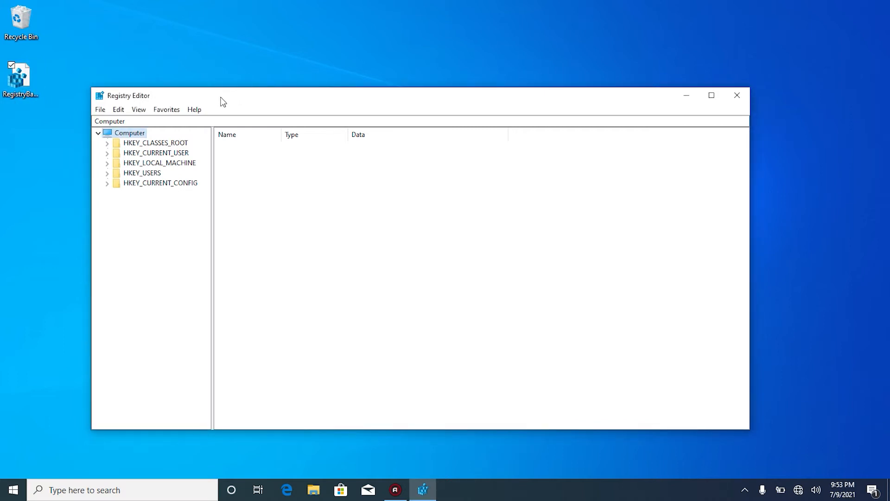
mouse_move(172, 100)
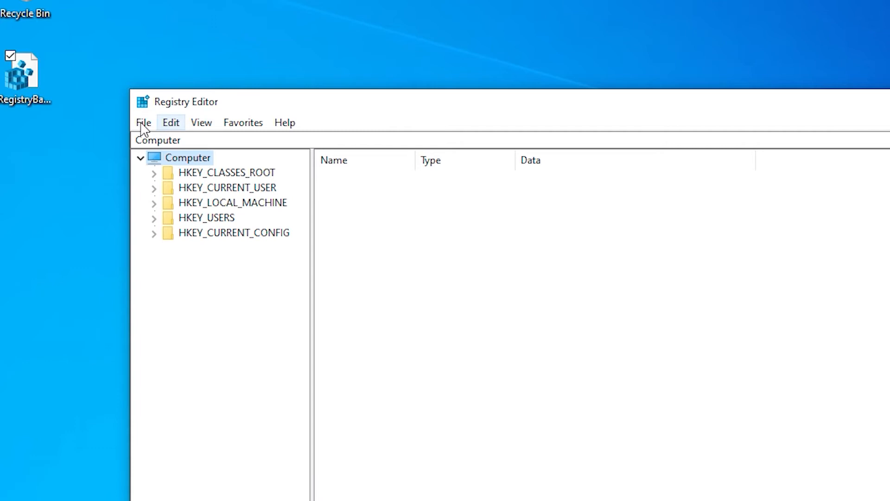
Import the RegistryBackup file from the Desktop back into the registry.
click(142, 123)
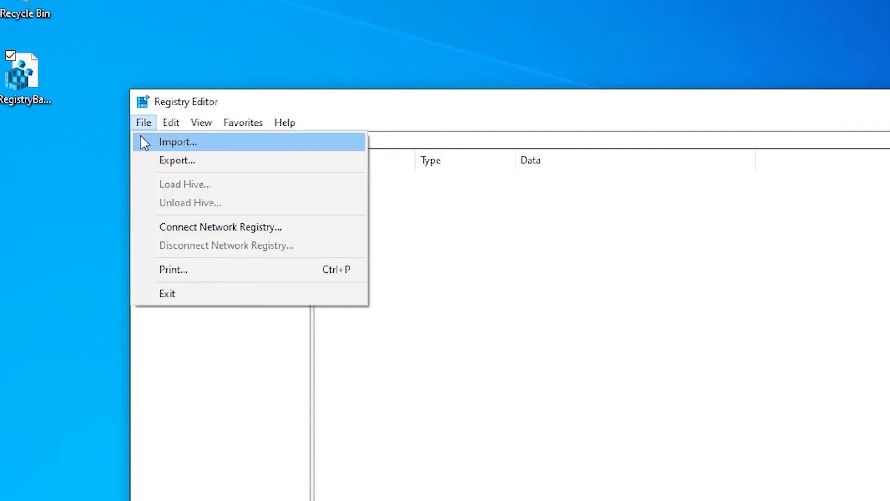
click(178, 142)
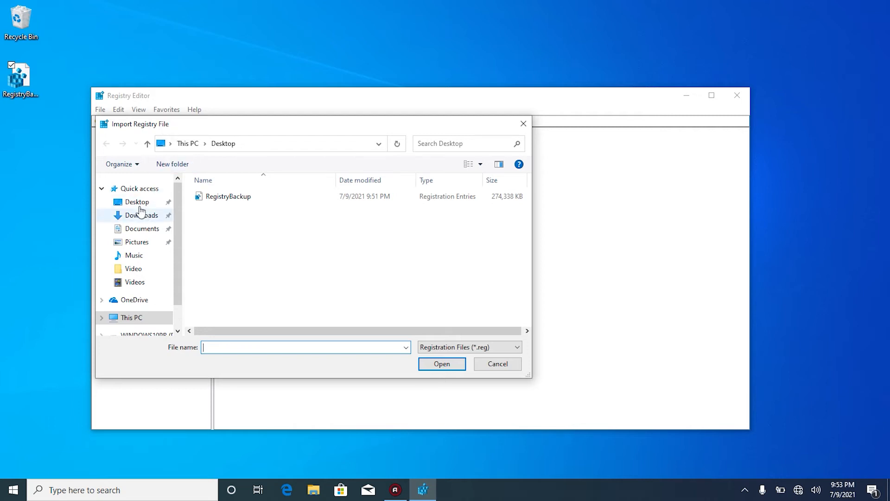
click(229, 196)
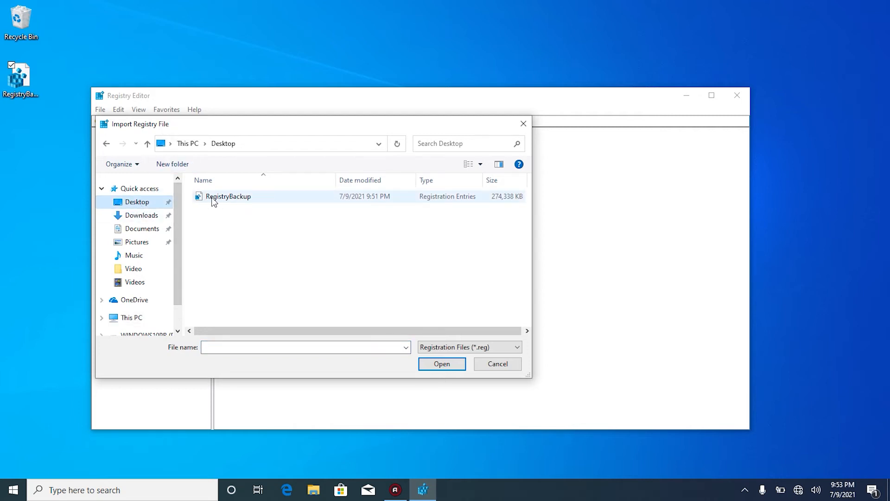
click(228, 196)
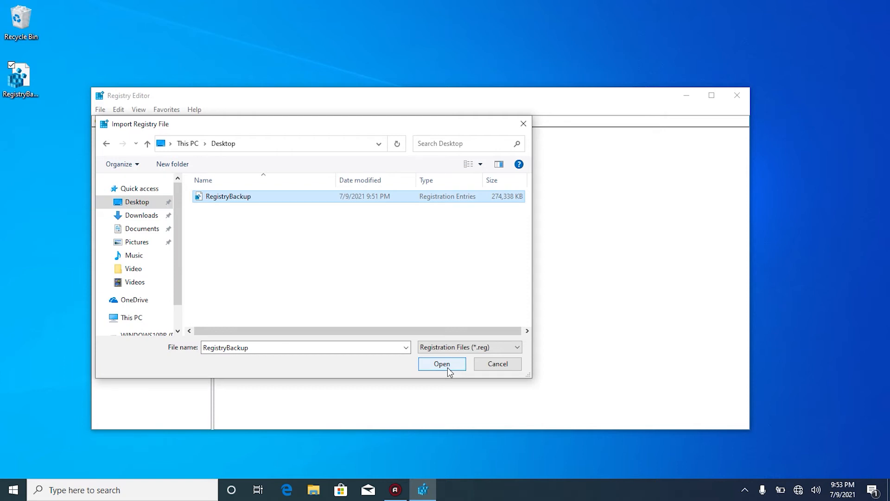
click(441, 363)
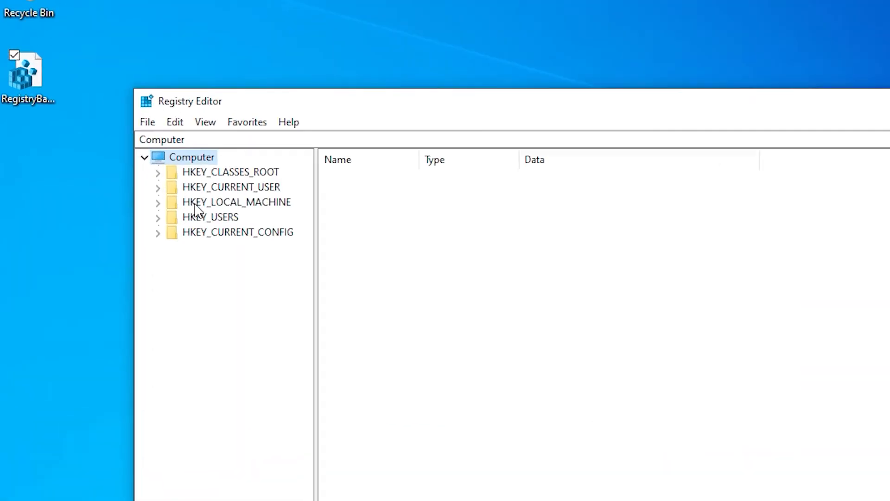
Navigate to HKEY_LOCAL_MACHINE\SYSTEM\CurrentControlSet\Services in the key tree.
click(236, 201)
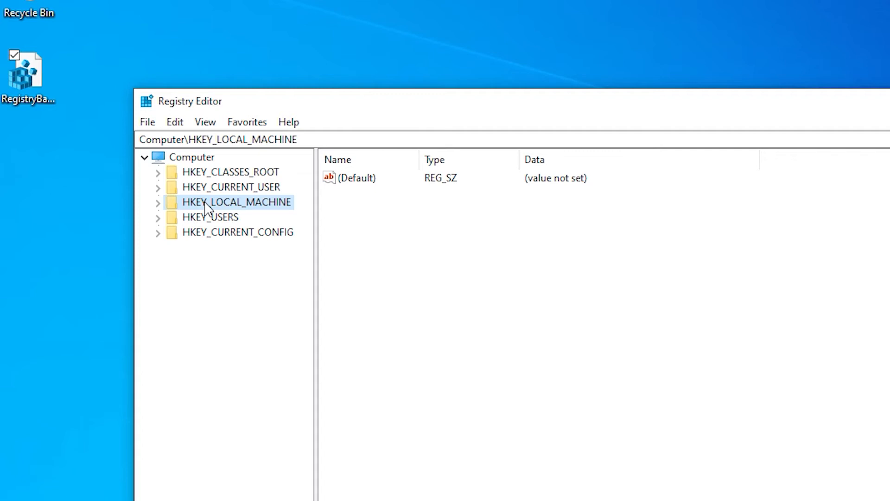
mouse_move(157, 206)
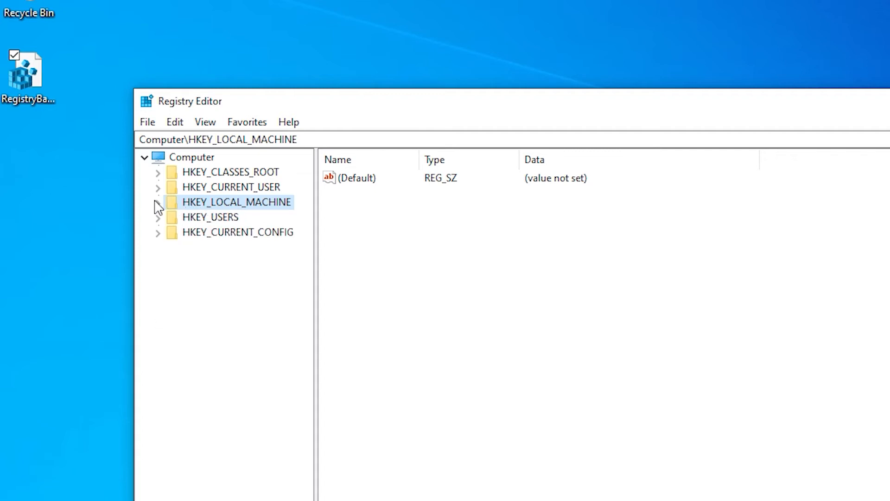
click(157, 201)
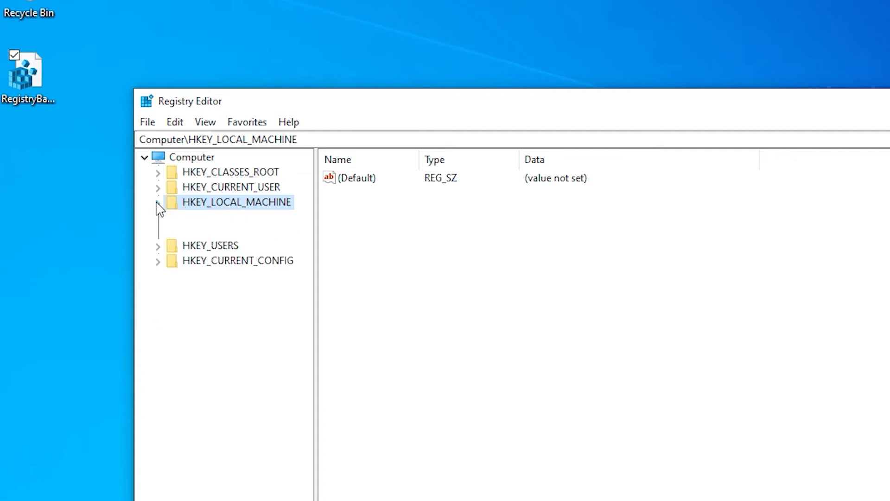
click(159, 202)
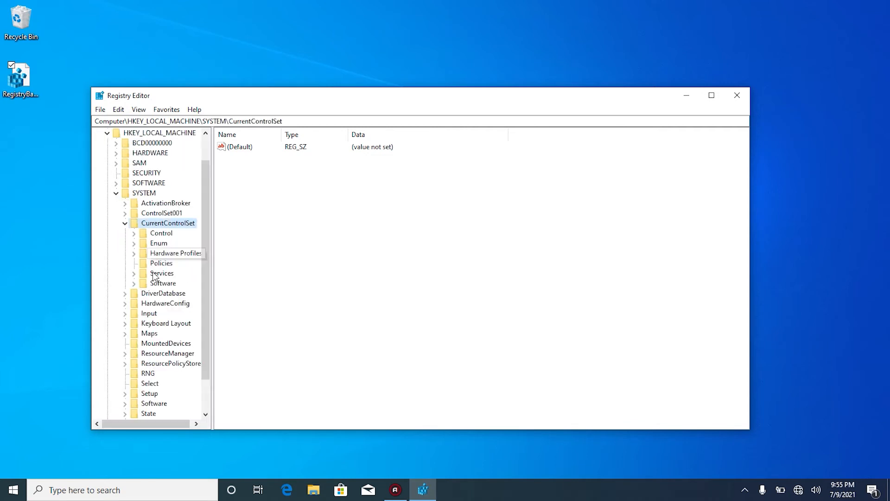
click(162, 273)
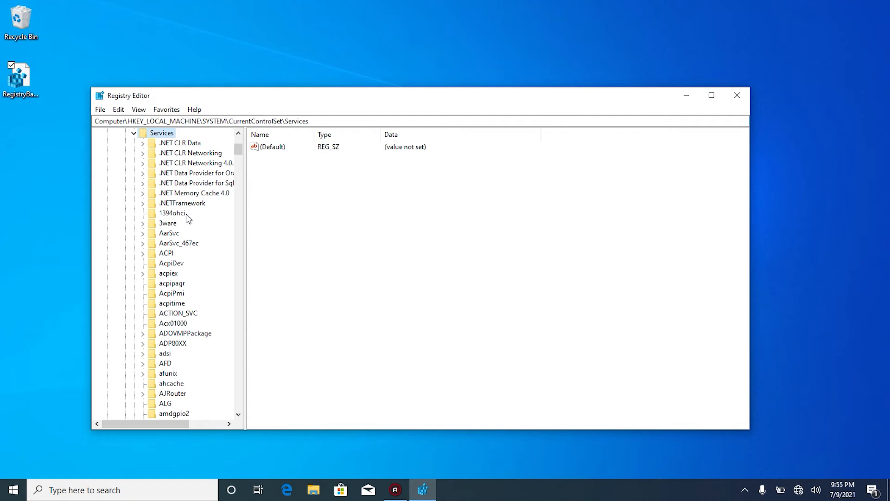
Scroll the Services subkeys down to wuauserv and select it to list its values.
scroll(down, 3)
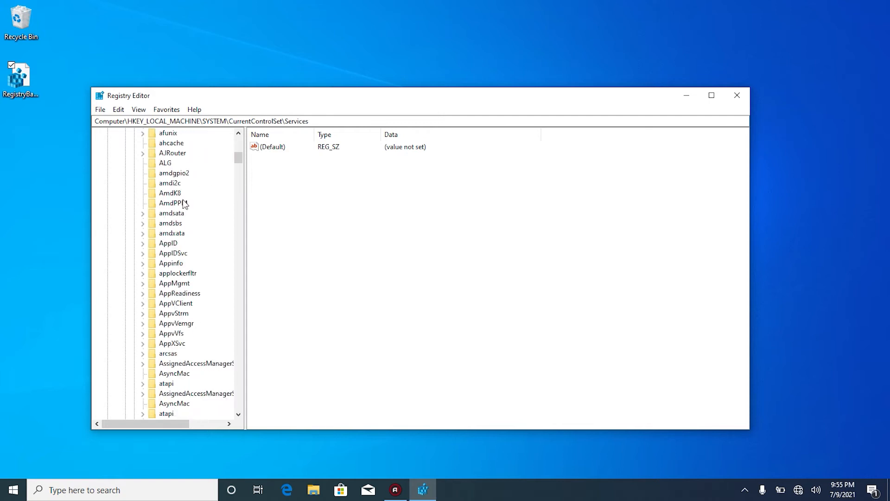
scroll(down, 3)
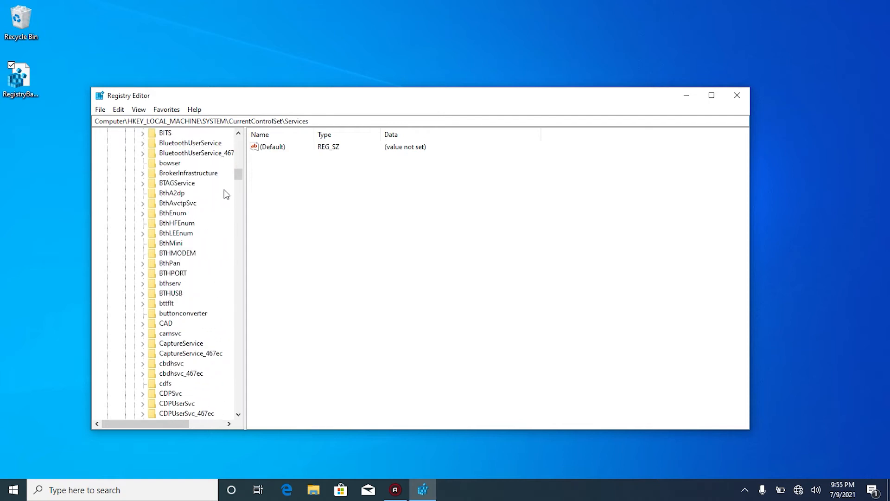
scroll(down, 3)
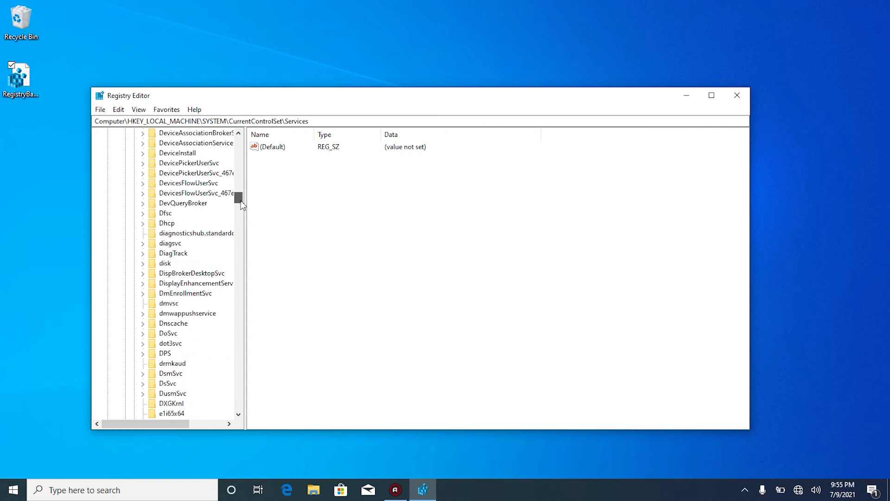
scroll(down, 3)
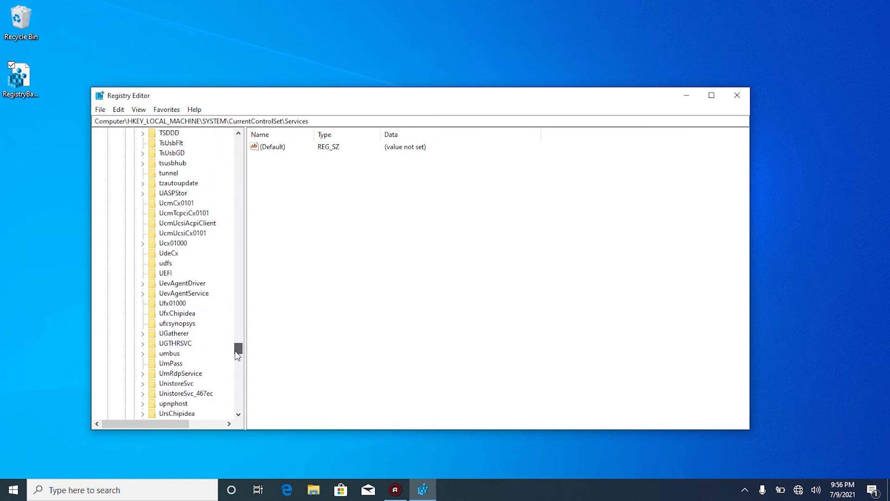
scroll(down, 3)
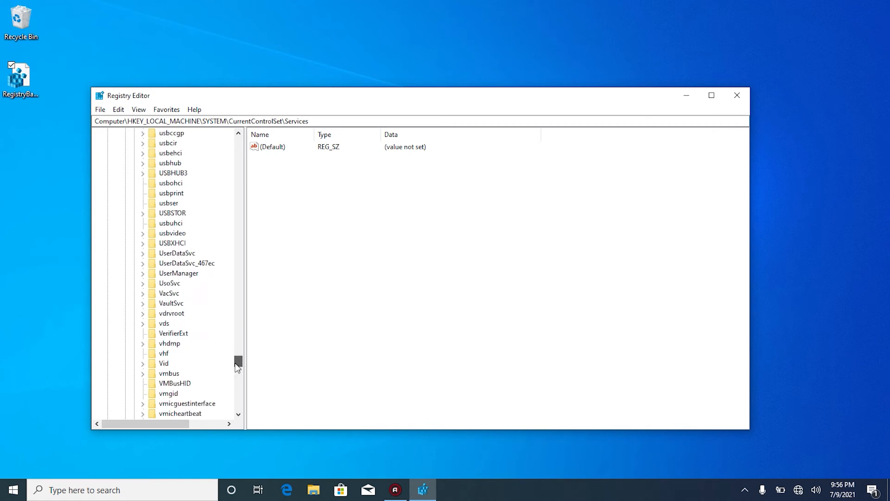
scroll(down, 3)
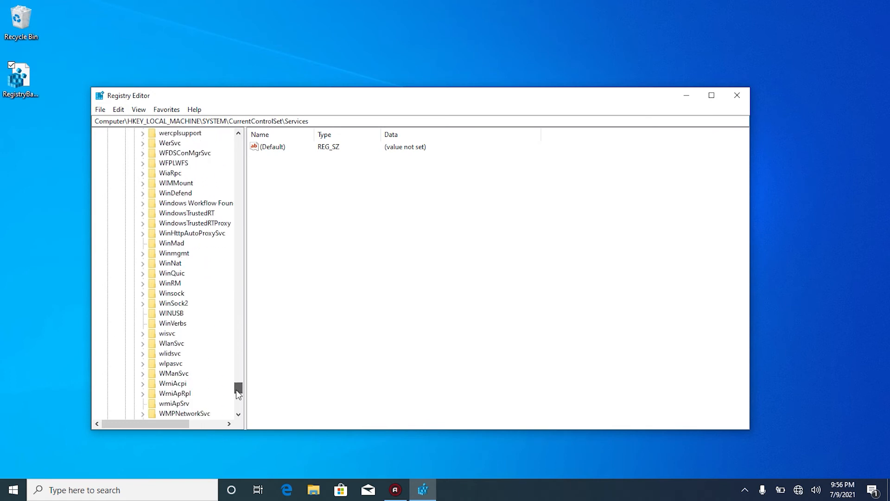
scroll(down, 3)
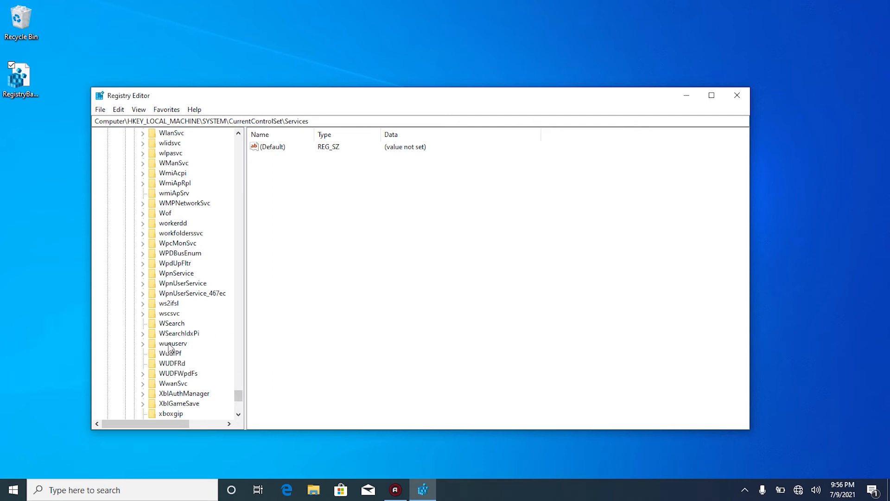
click(172, 343)
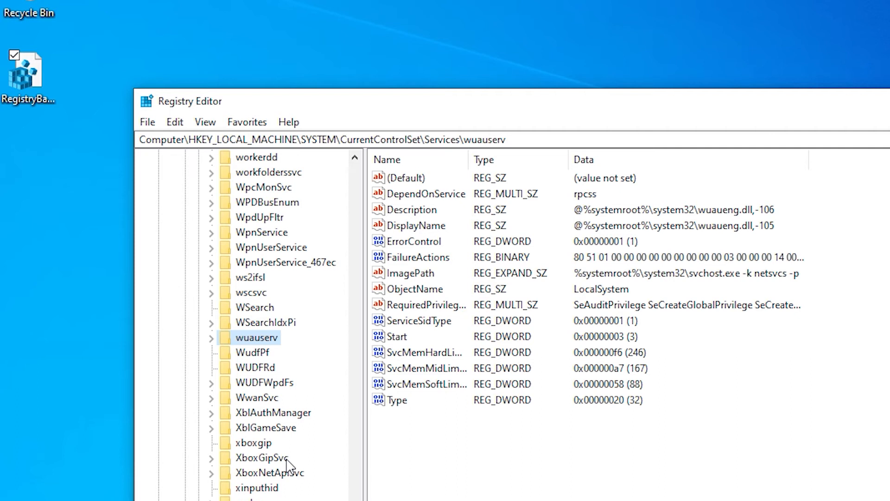
mouse_move(278, 367)
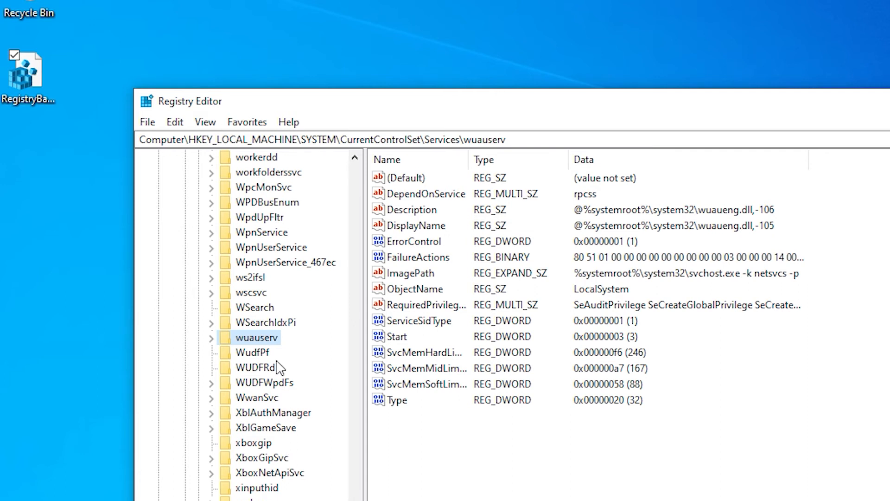
Delete the wuauserv key with all its subkeys, confirming the permanent deletion.
right_click(256, 338)
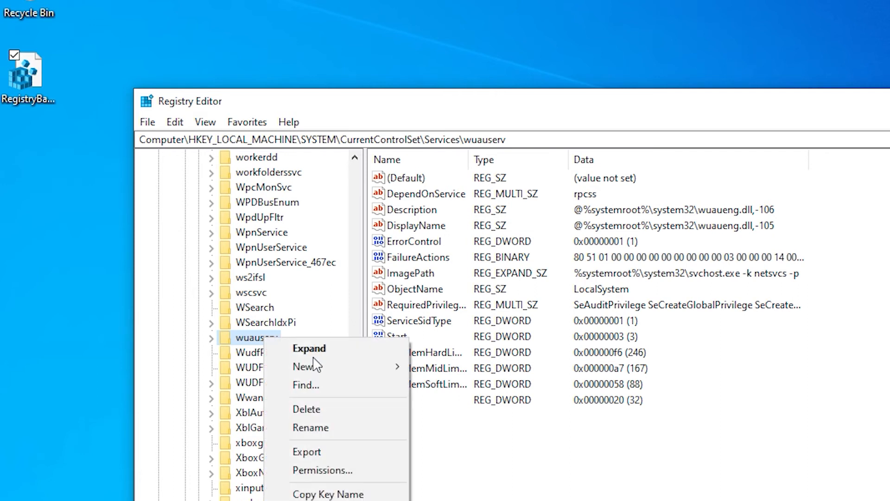
click(306, 409)
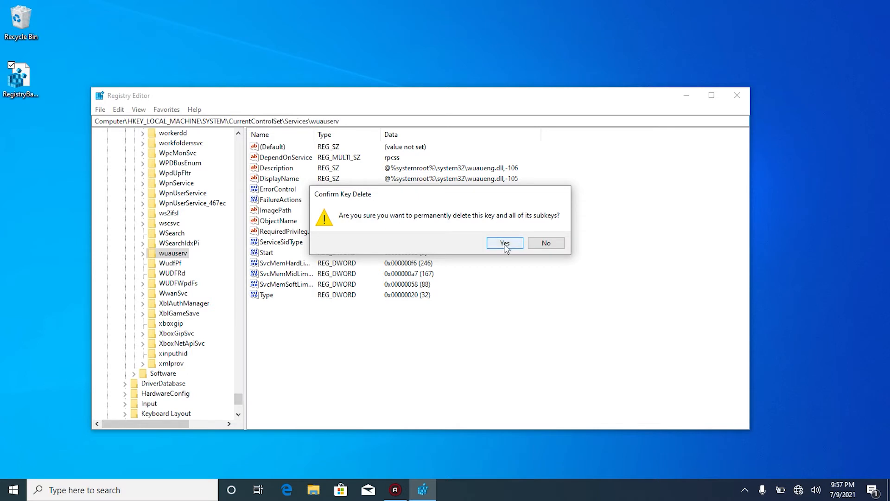
click(504, 243)
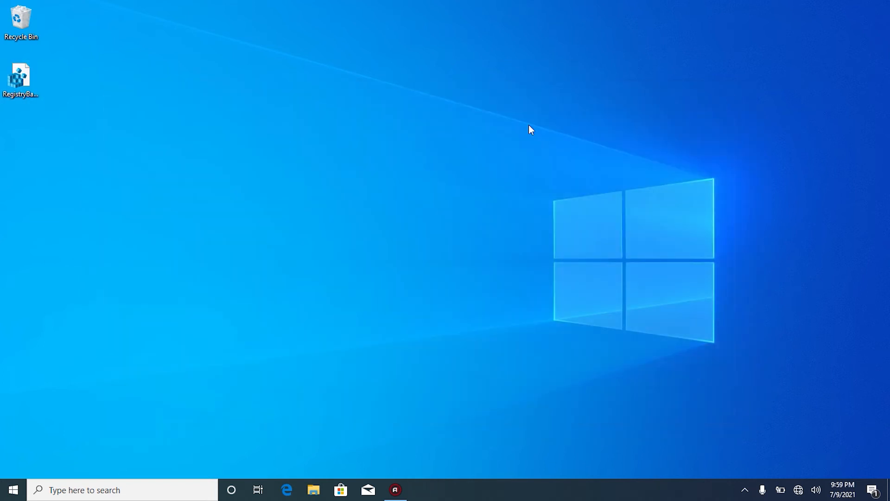
mouse_move(99, 414)
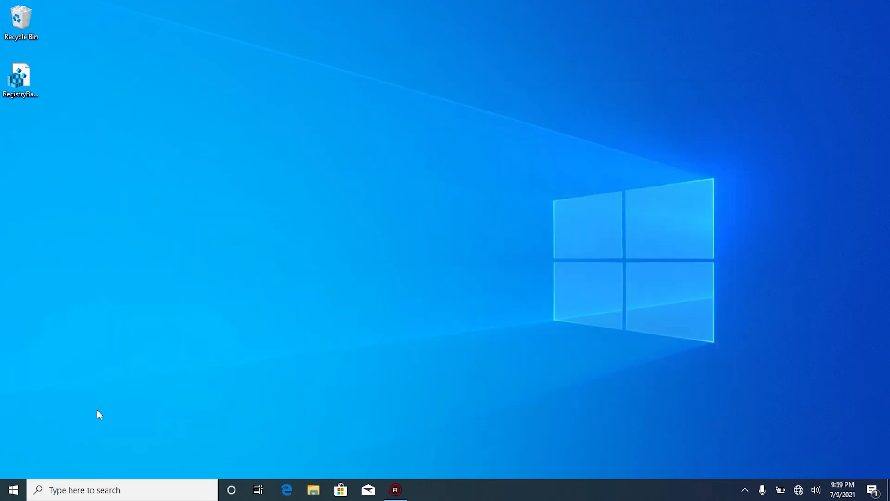
Launch Notepad from Start and paste in the wuauserv registry entries, scrolled to the top.
click(12, 490)
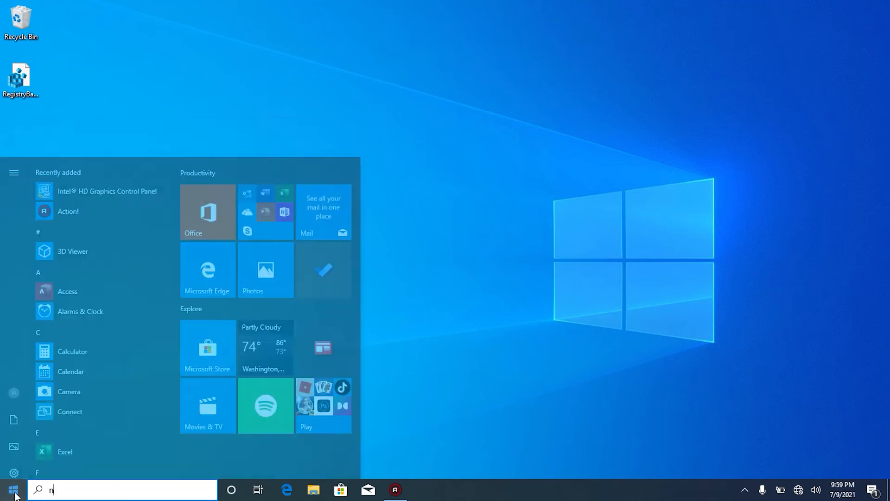
text(otepad)
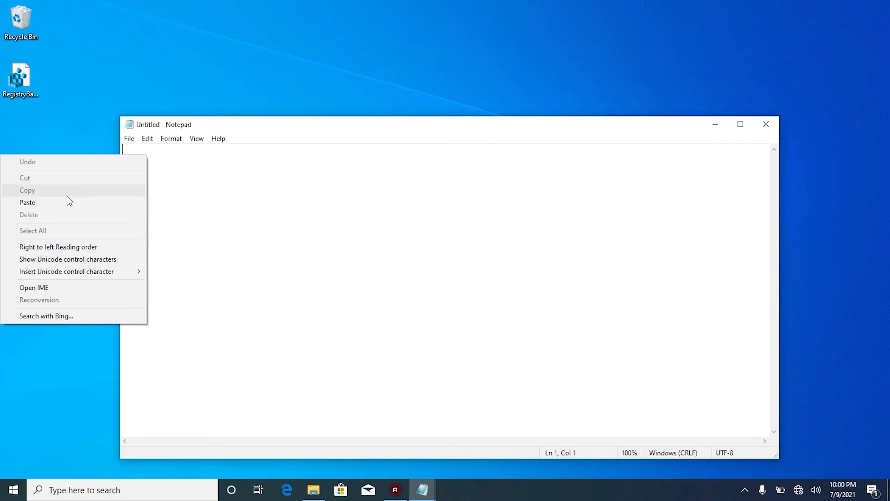
click(27, 202)
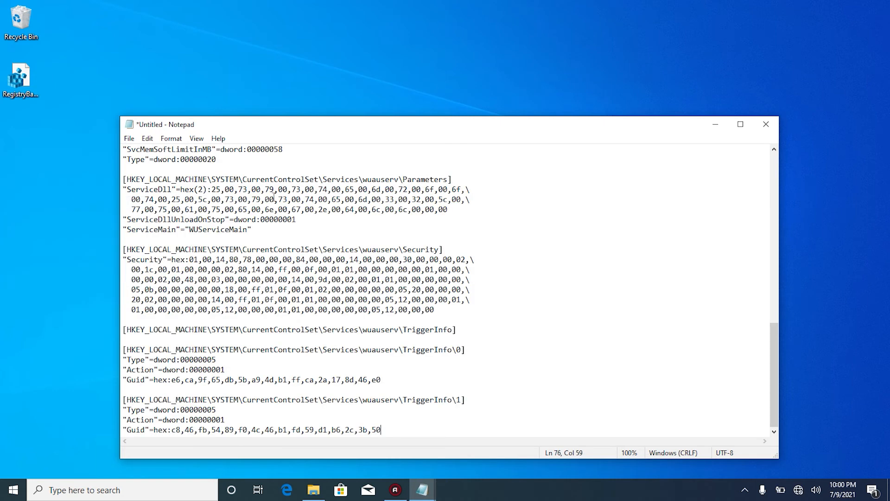
scroll(up, 3)
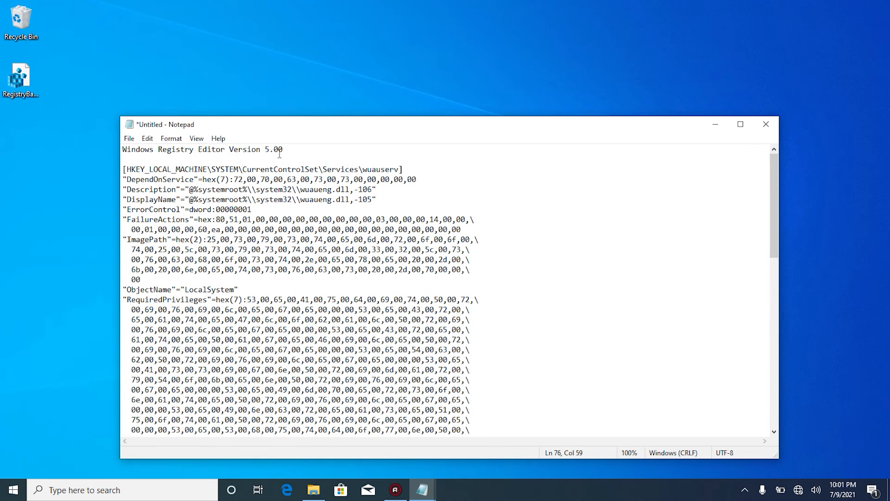
mouse_move(289, 134)
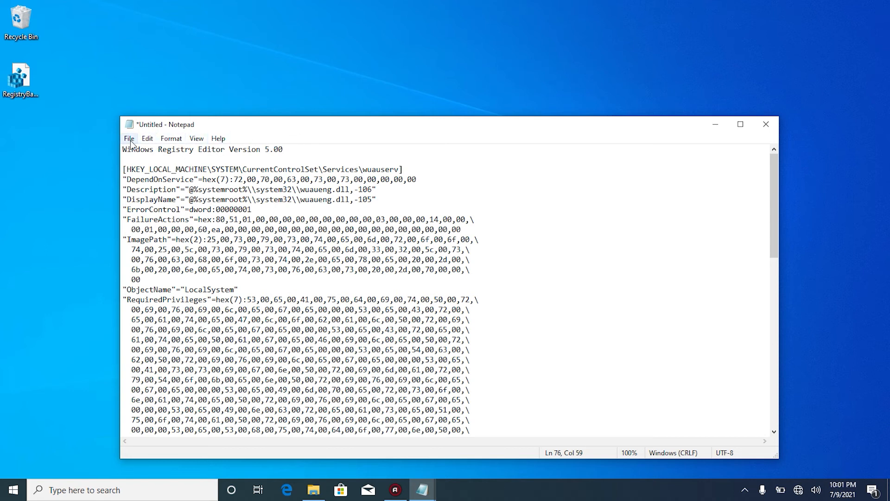
Save the document to the Desktop as Windows10FixUpdate.reg with ANSI encoding.
click(129, 138)
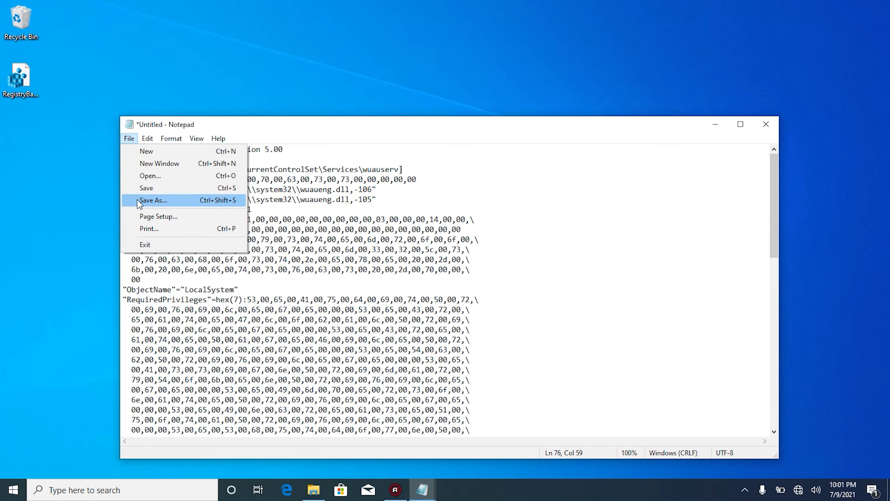
click(153, 200)
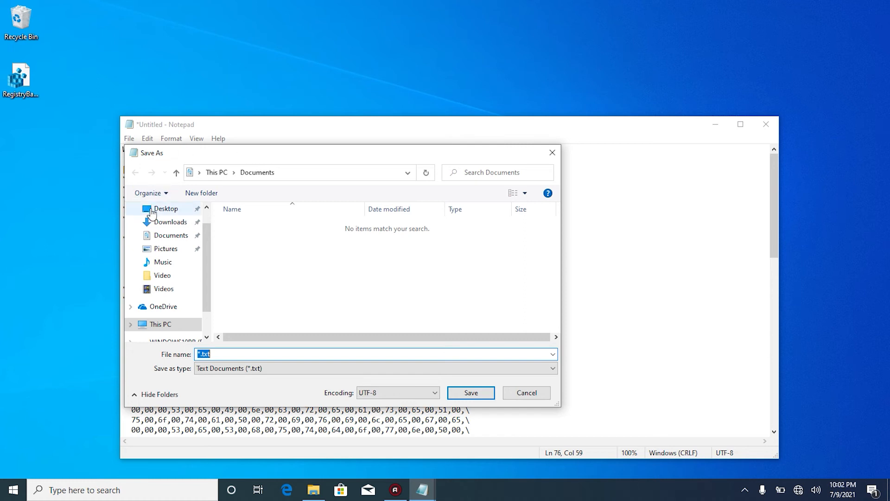
click(165, 209)
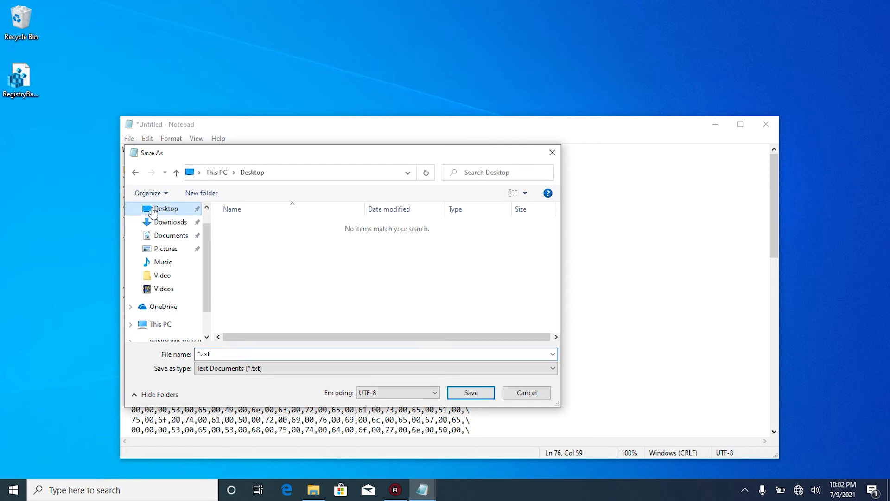
click(375, 353)
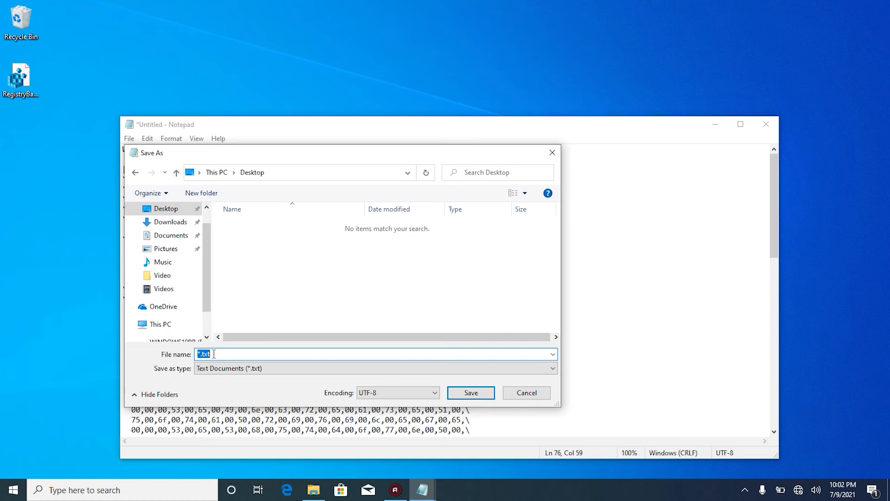
text(Windows10Fix)
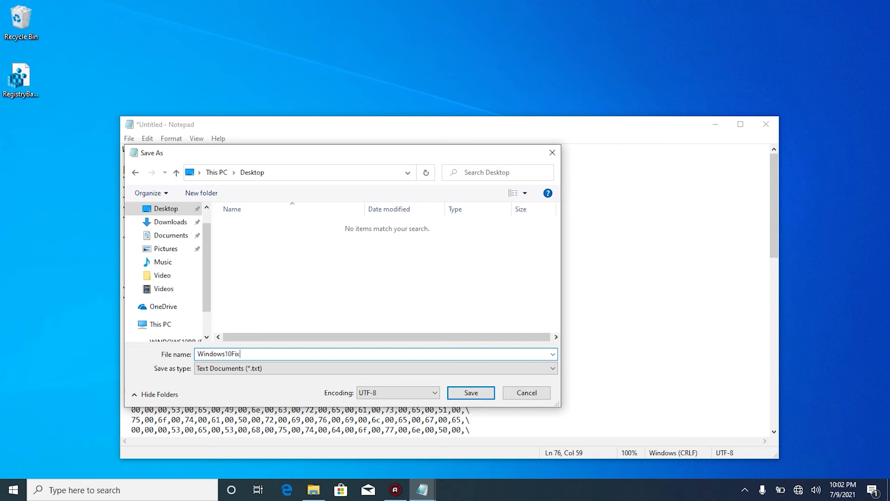
text(Update)
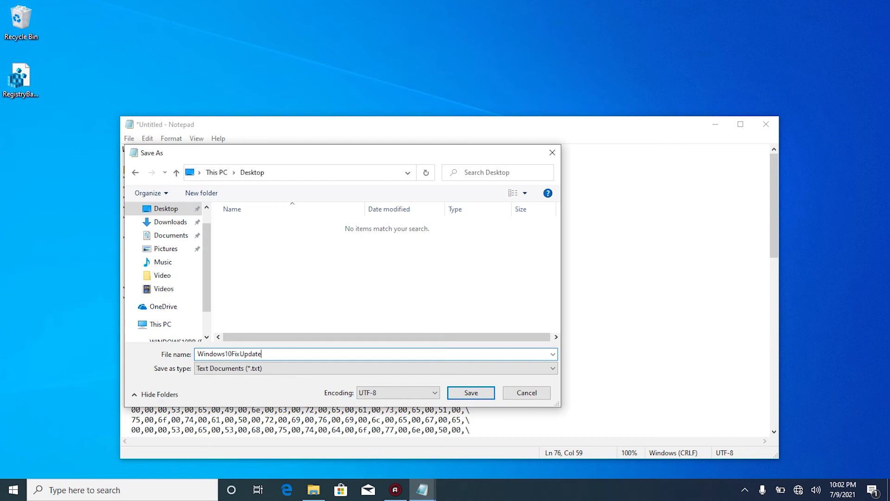
text(.)
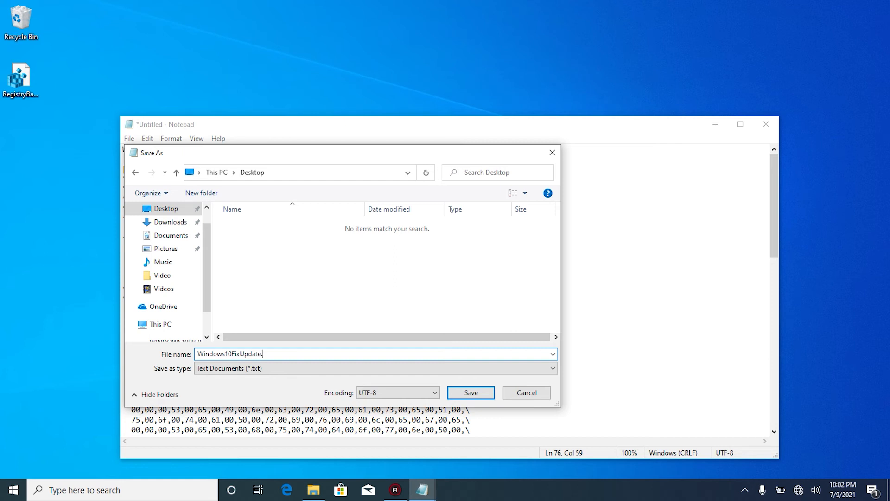
text(reg)
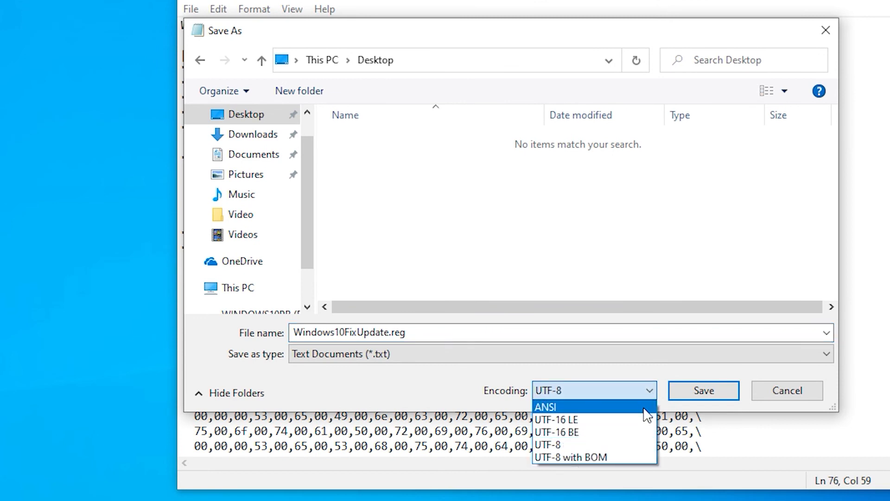
click(547, 444)
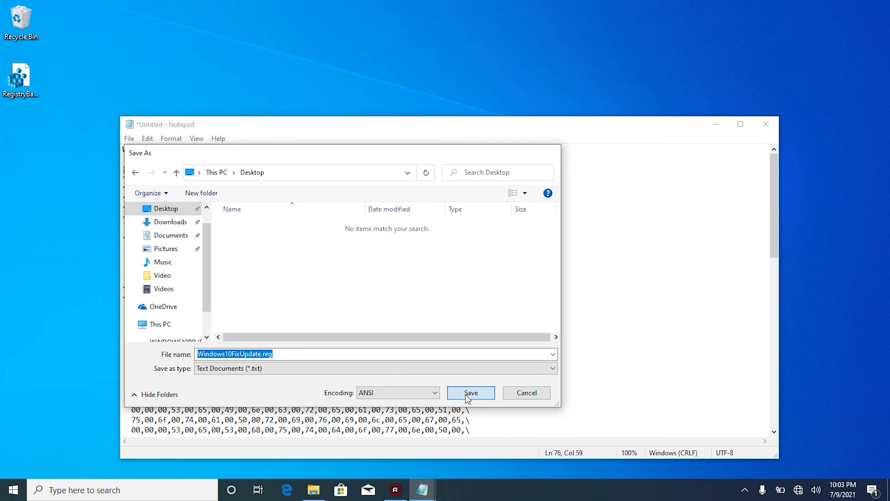
click(470, 392)
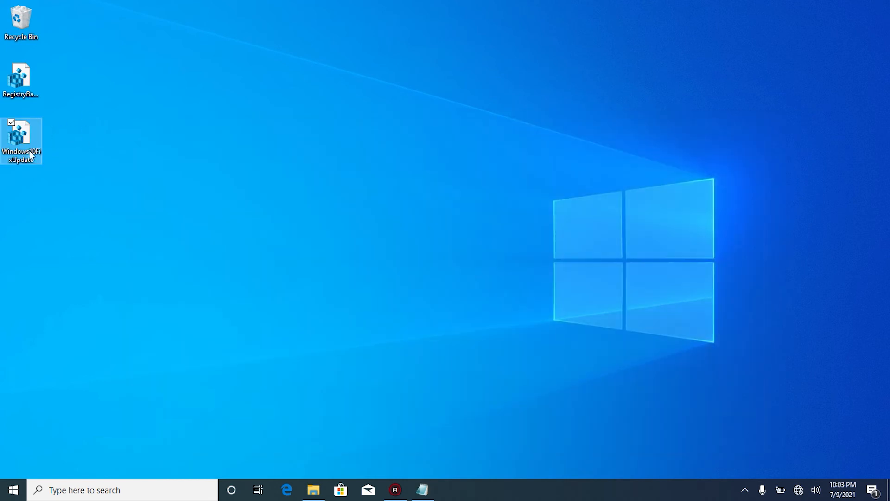
mouse_move(21, 140)
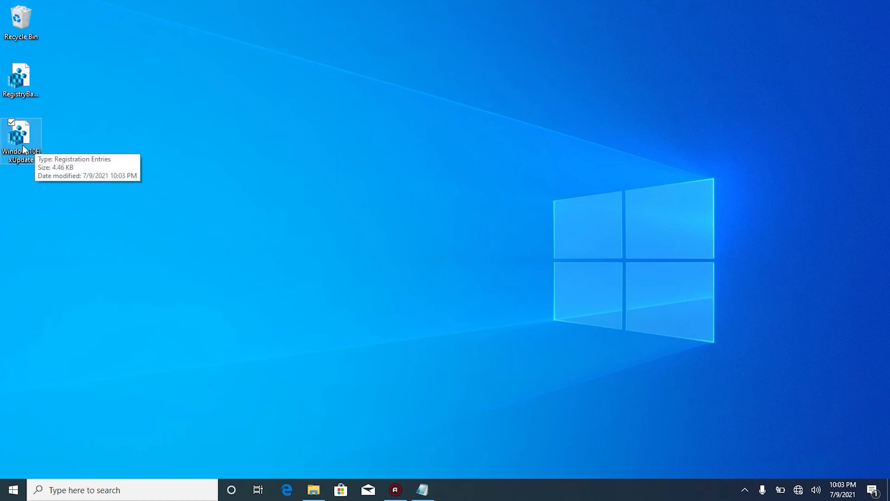
mouse_move(47, 134)
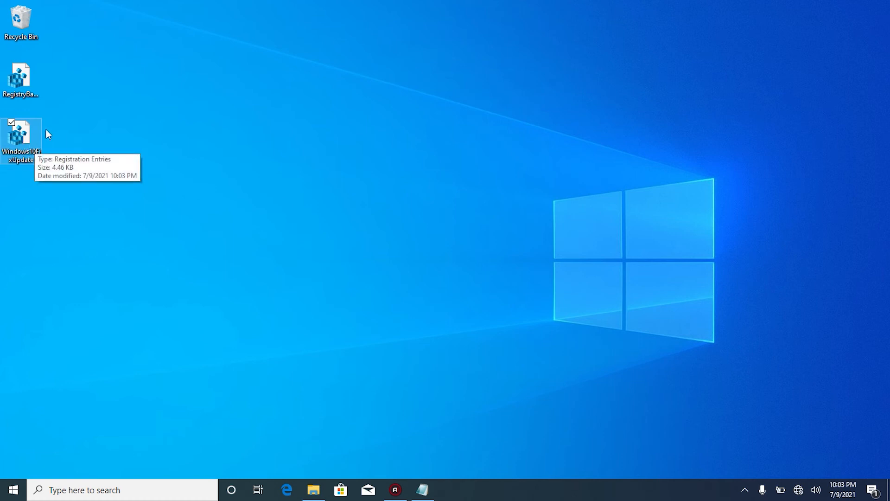
mouse_move(21, 141)
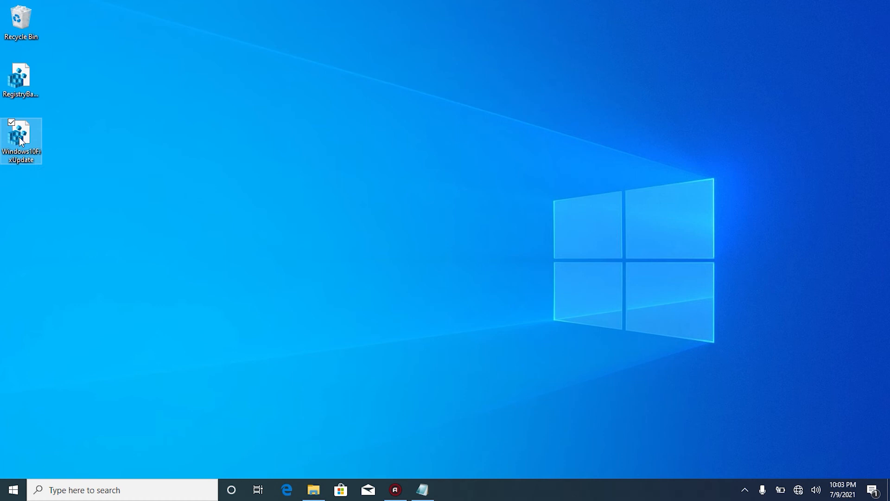
Run Windows10FixUpdate.reg from the desktop and confirm adding its keys and values to the registry.
double_click(20, 136)
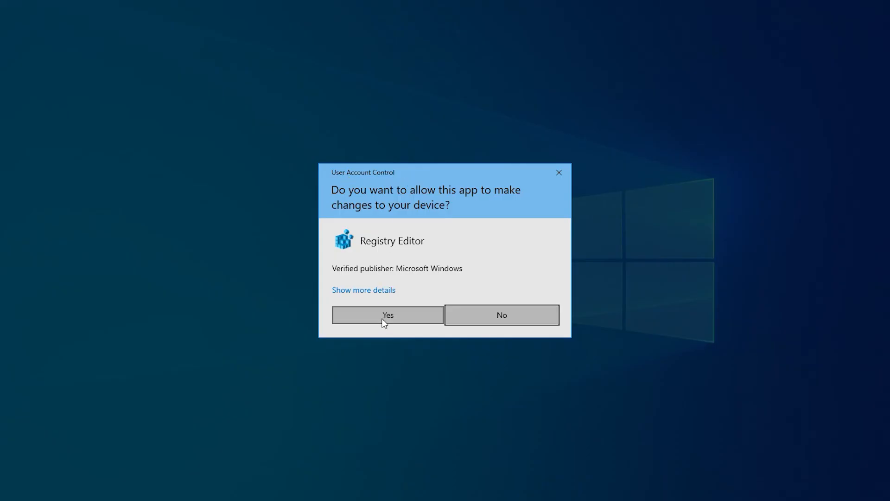
click(388, 314)
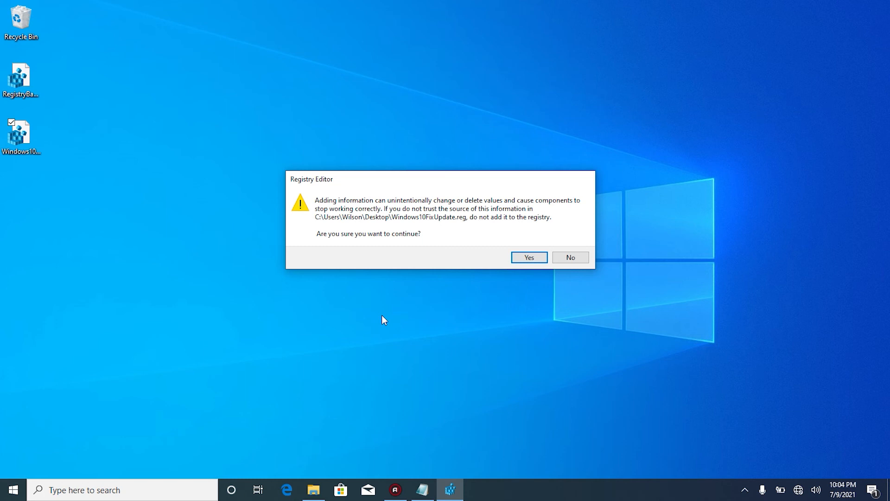
click(528, 257)
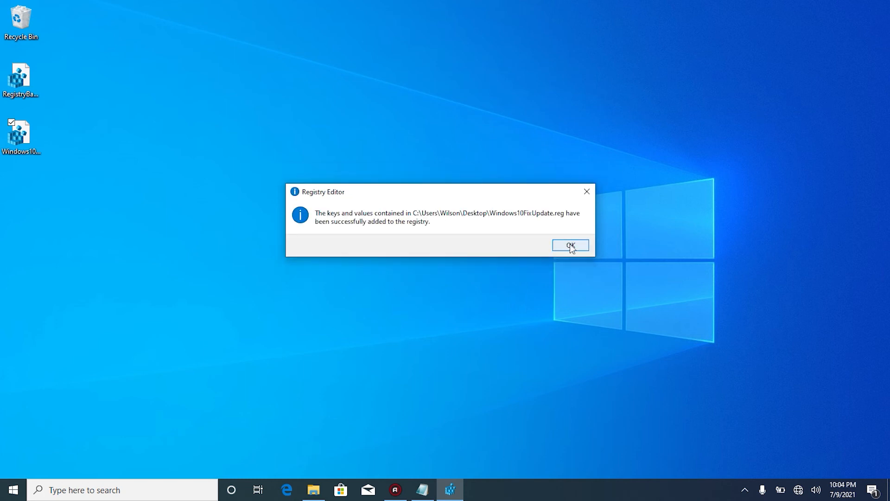
click(11, 490)
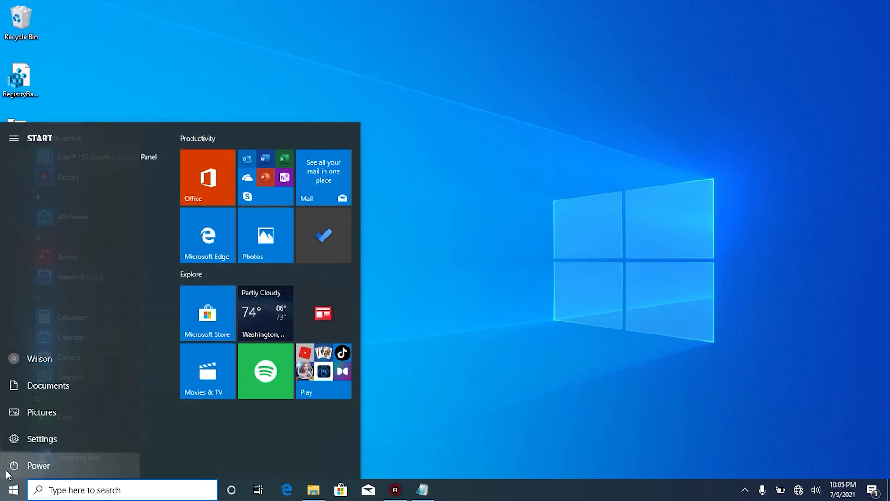
Restart the computer from the Power menu and bring up Start again after reboot.
click(37, 464)
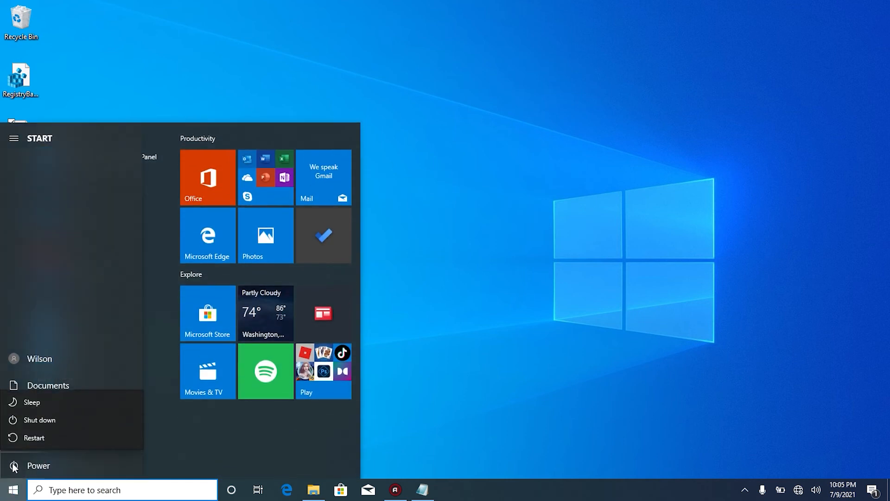
click(34, 436)
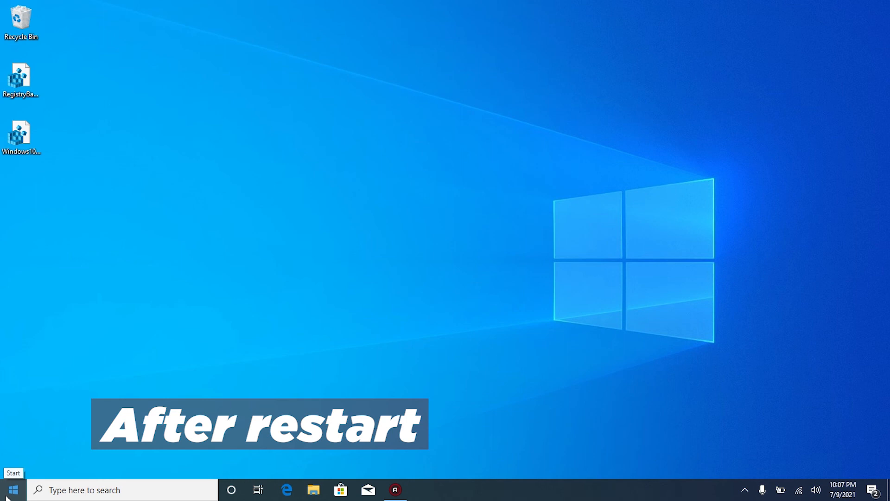
click(12, 489)
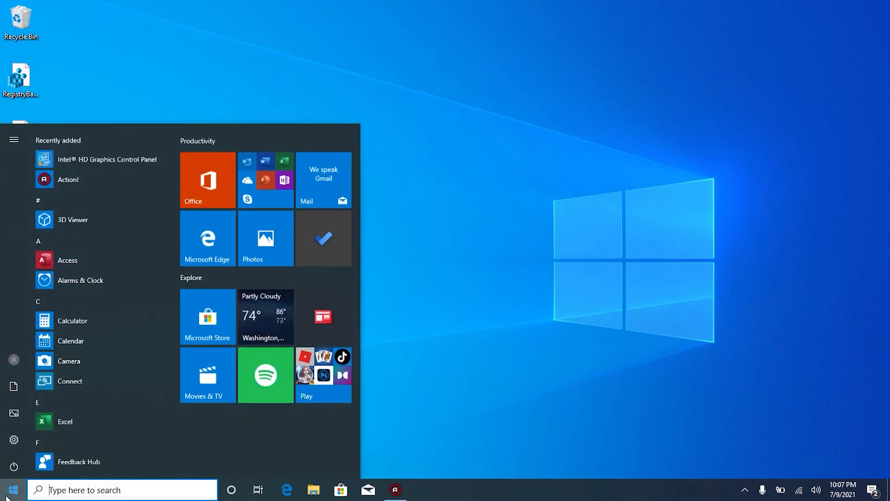
Check for updates under Update & Security and review the list as downloads begin.
click(13, 438)
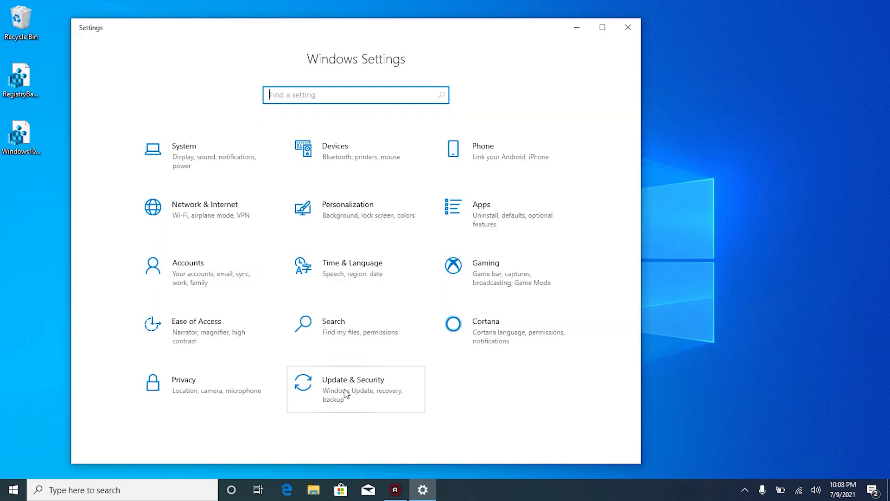
click(352, 388)
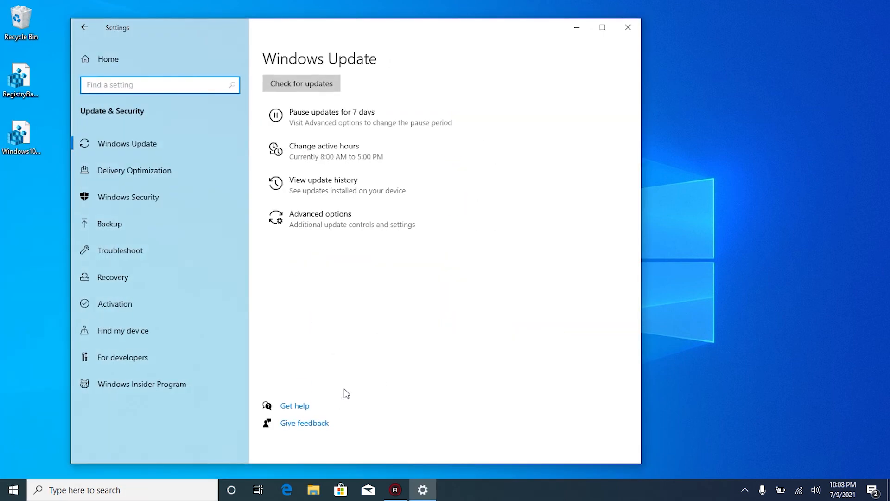
click(300, 83)
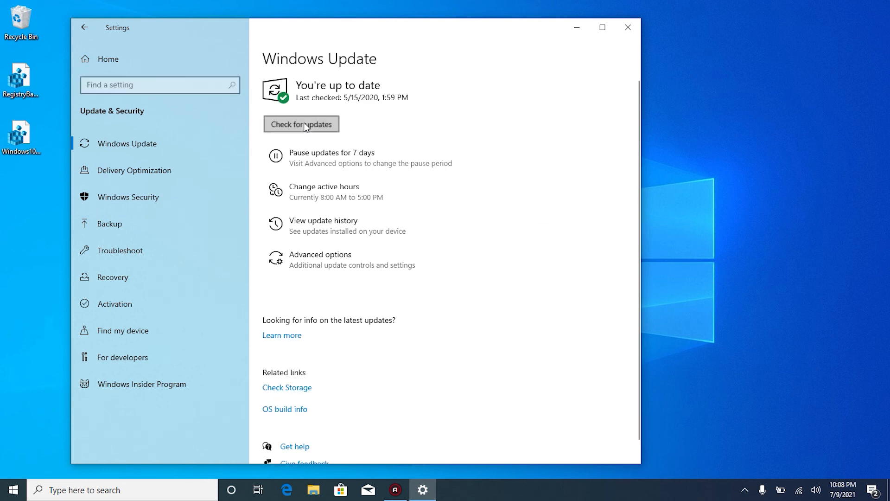
click(300, 124)
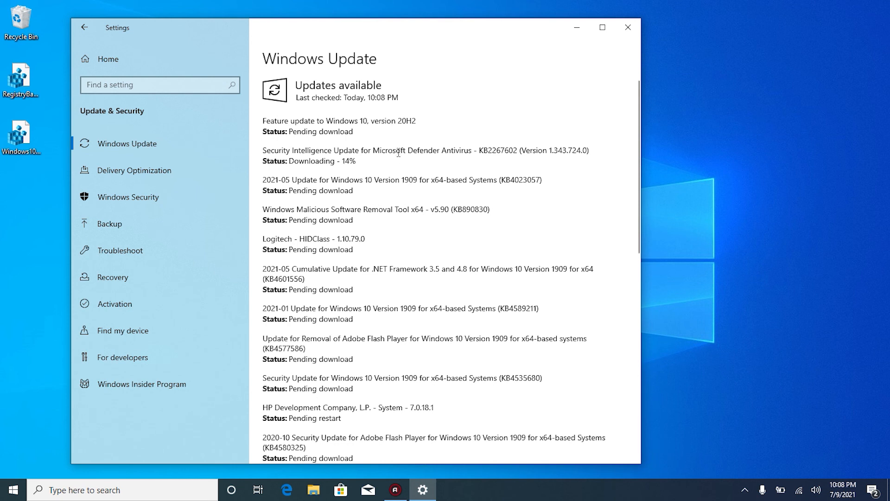
scroll(down, 3)
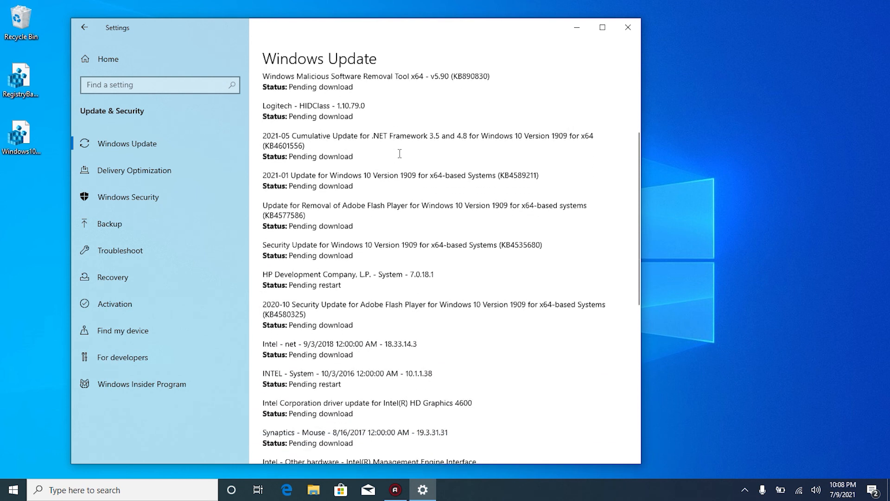
scroll(down, 3)
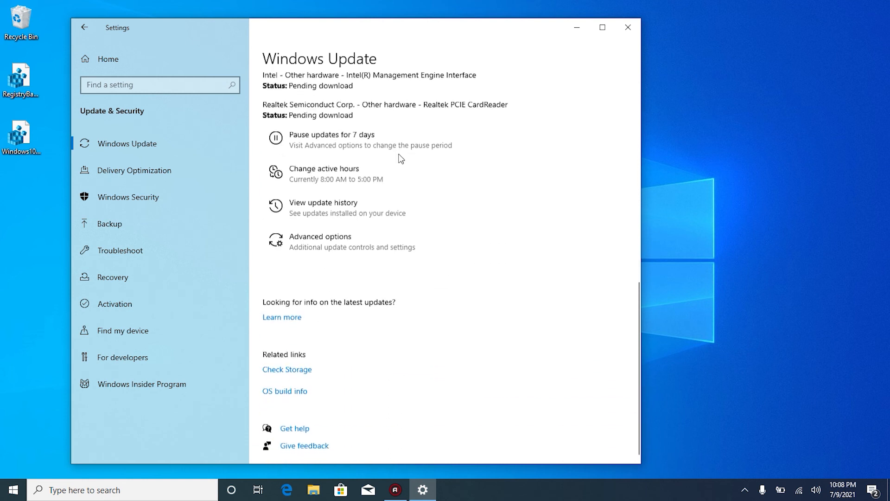